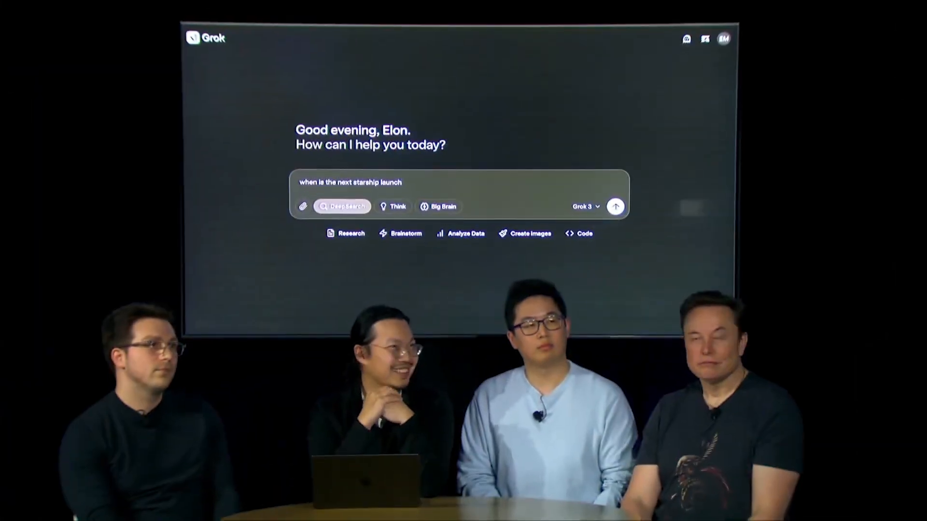
- Submit the 'next Starship launch' question with DeepSearch and reveal its Thinking panel
click(615, 207)
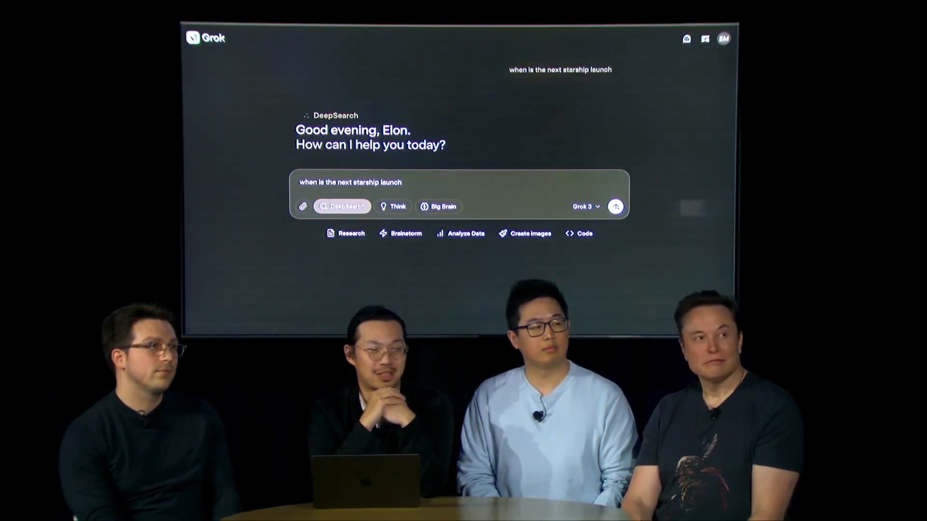
click(615, 207)
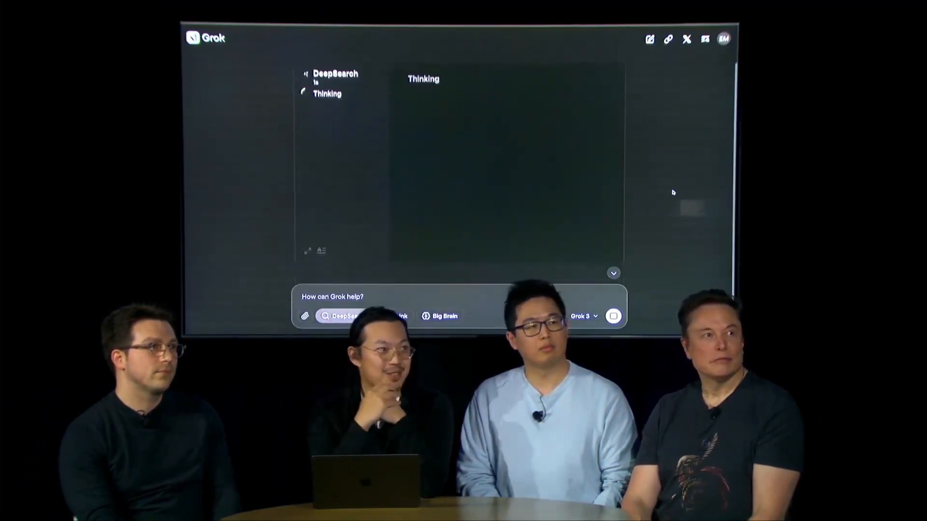